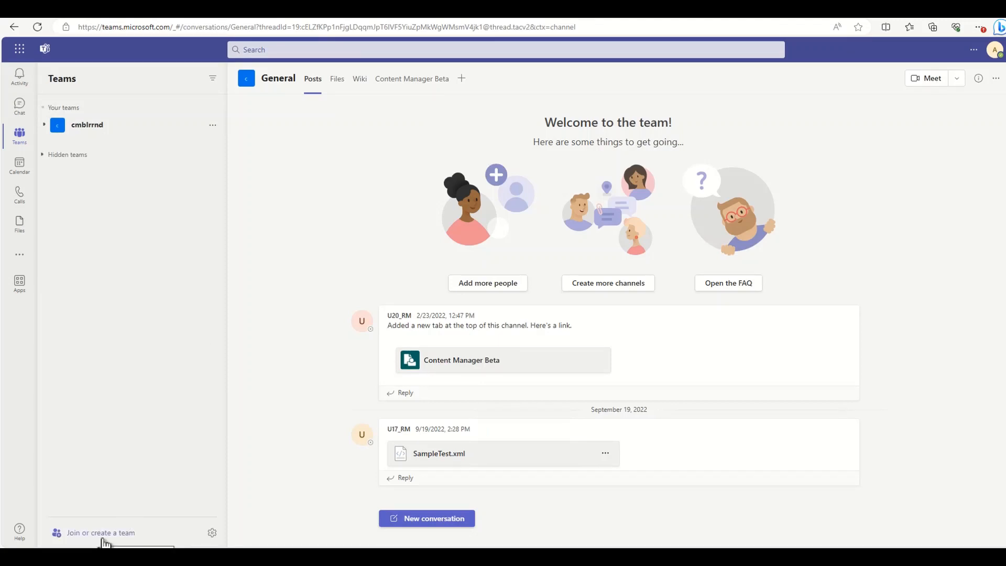
mouse_move(106, 536)
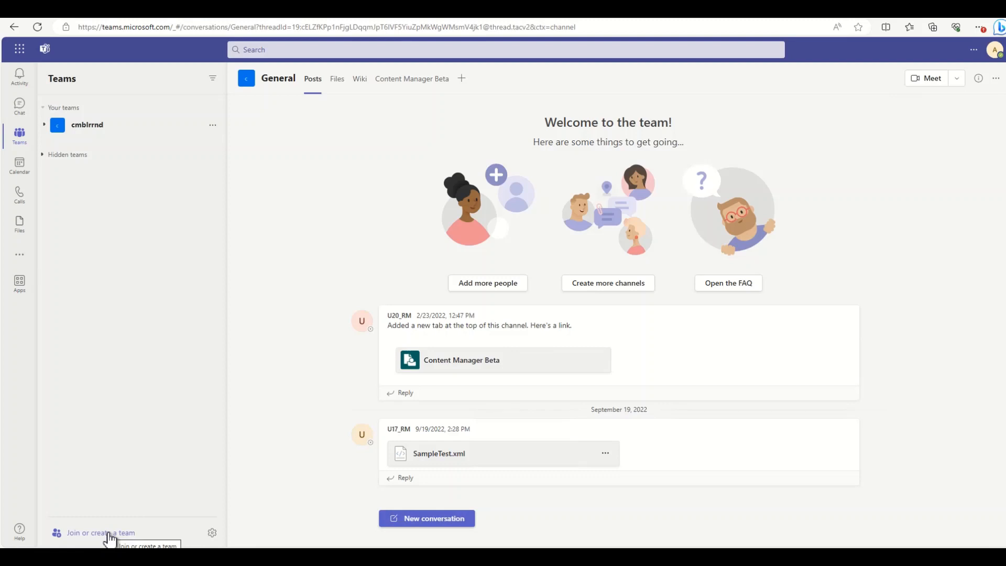
Step: Open the 'Join or create a team' page from the bottom of the Teams pane
click(99, 532)
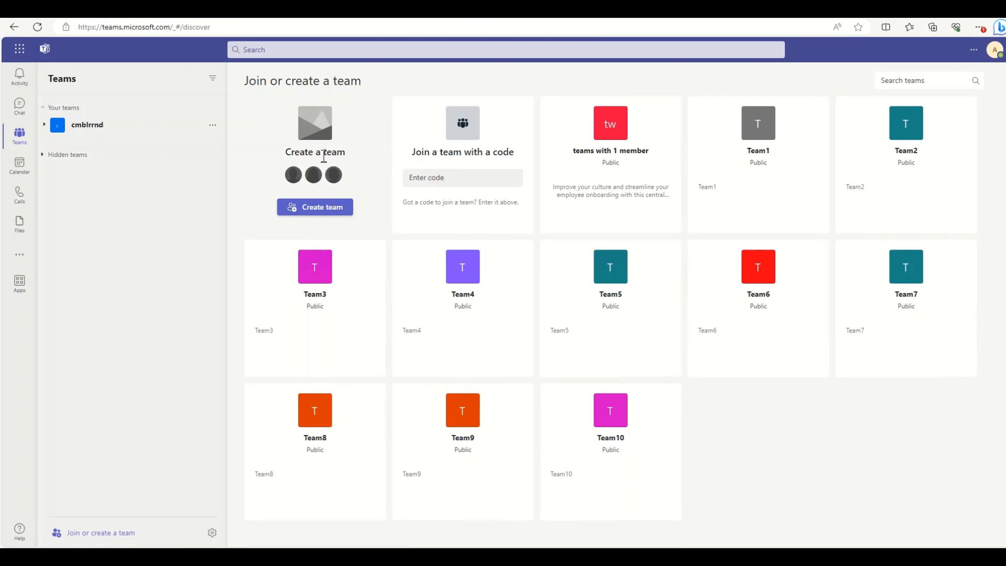
Step: Start a new private team built from scratch
click(315, 207)
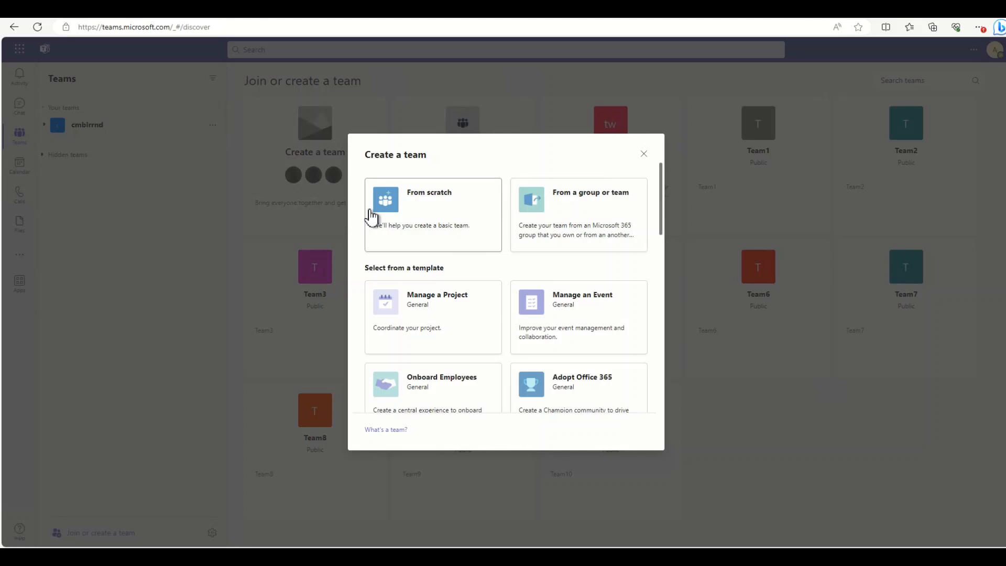
mouse_move(443, 208)
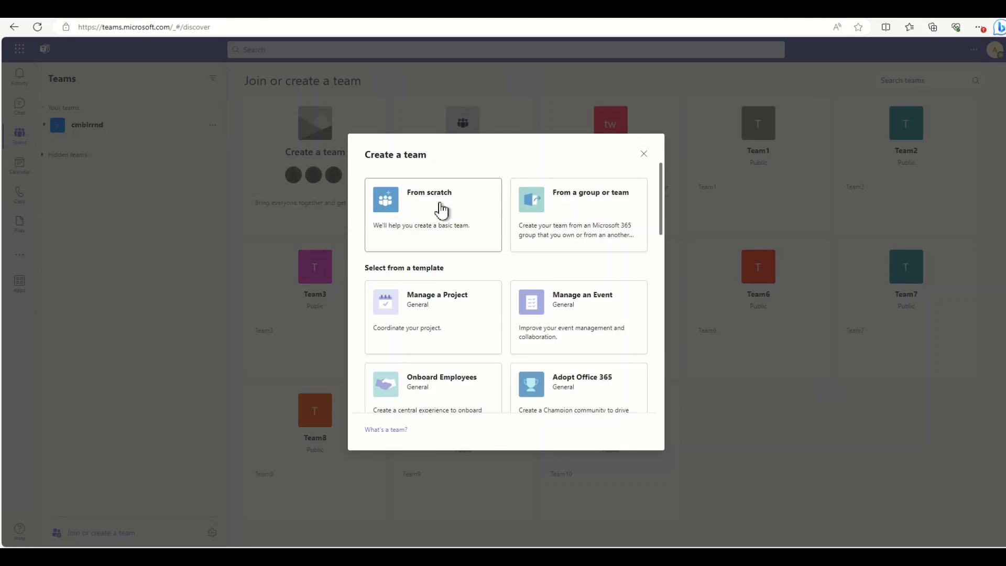
click(433, 215)
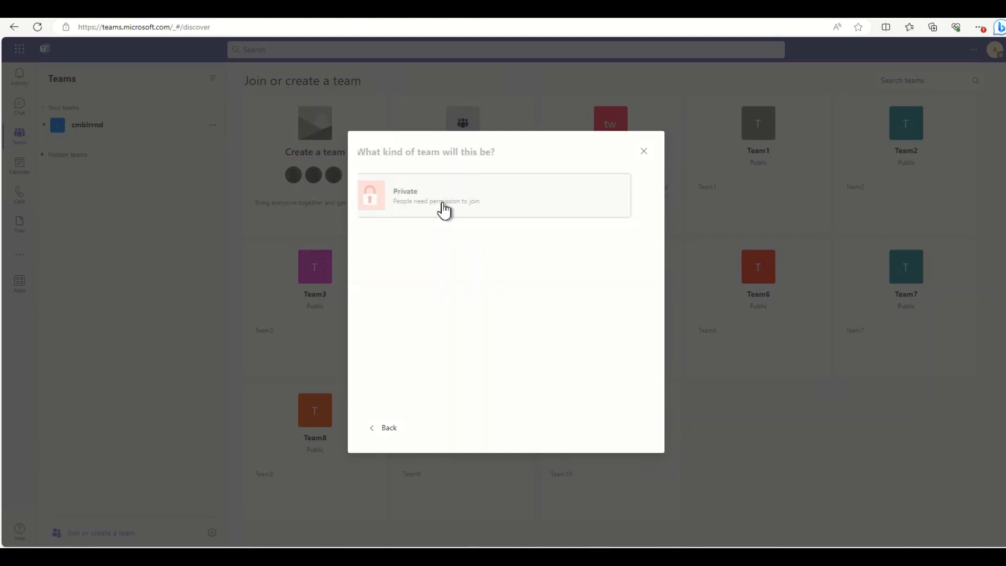
click(446, 195)
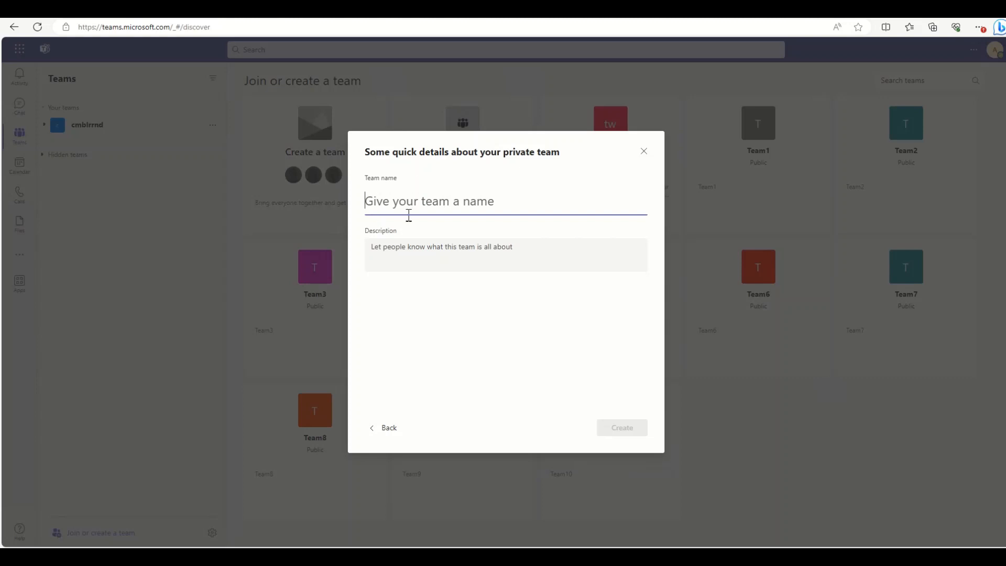
mouse_move(425, 206)
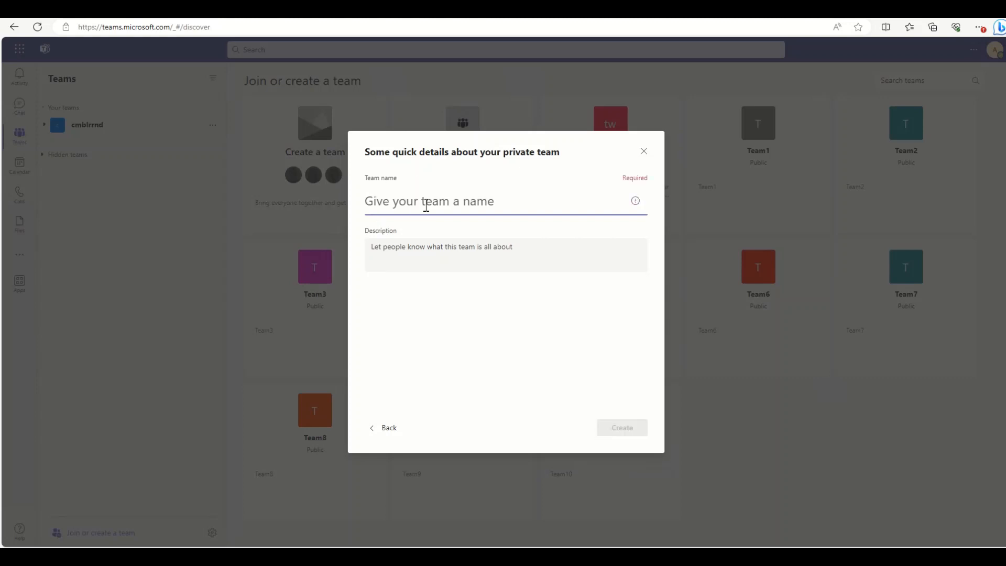
Step: Name the new team 'Research and Development' and create it
text(Rese)
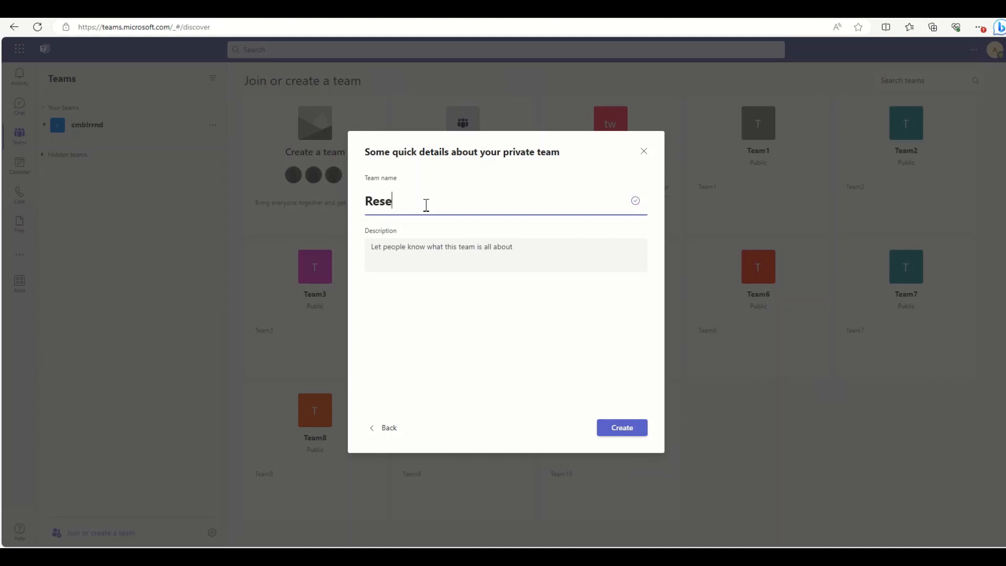
text(arch and)
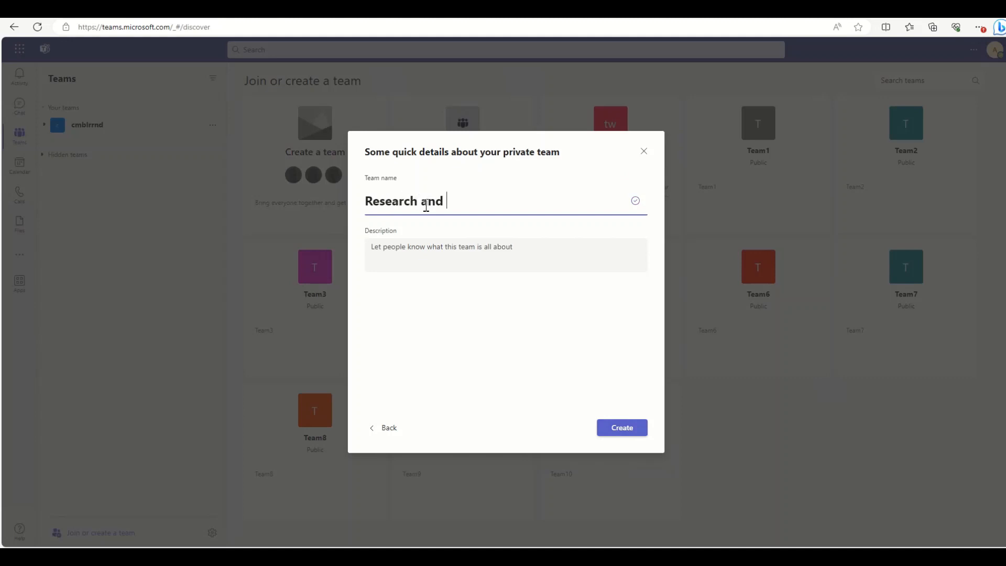
text(Develo)
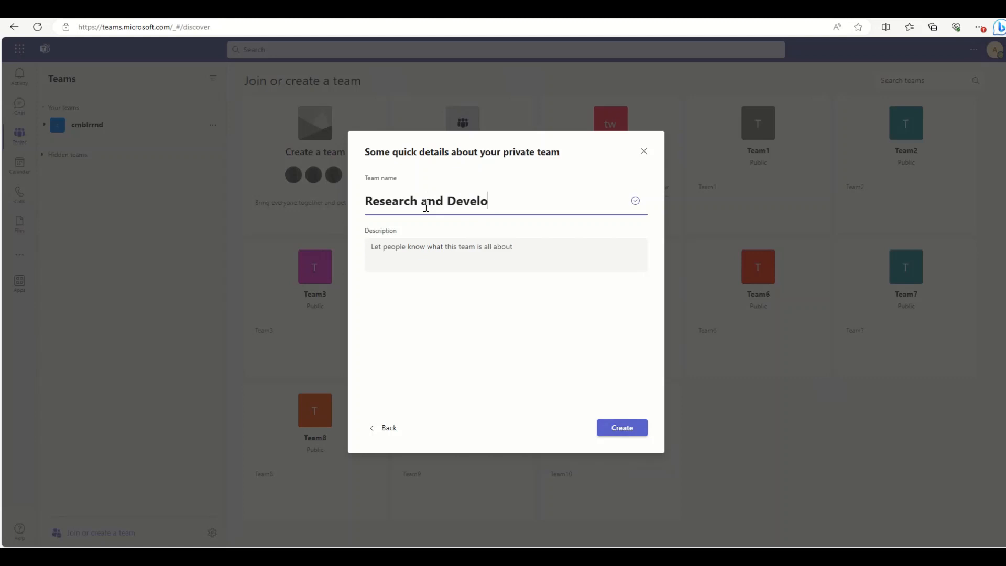
text(pment)
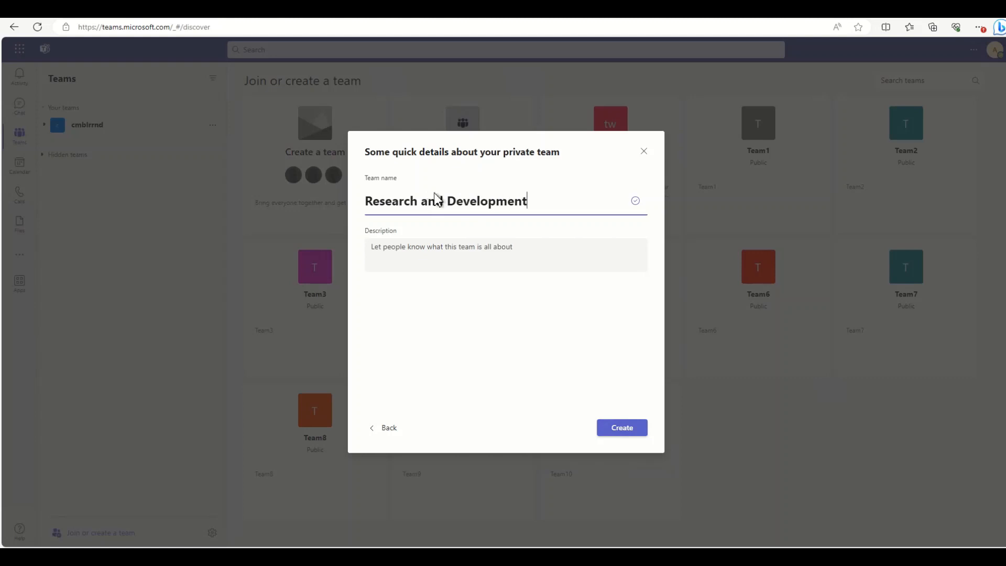
click(621, 428)
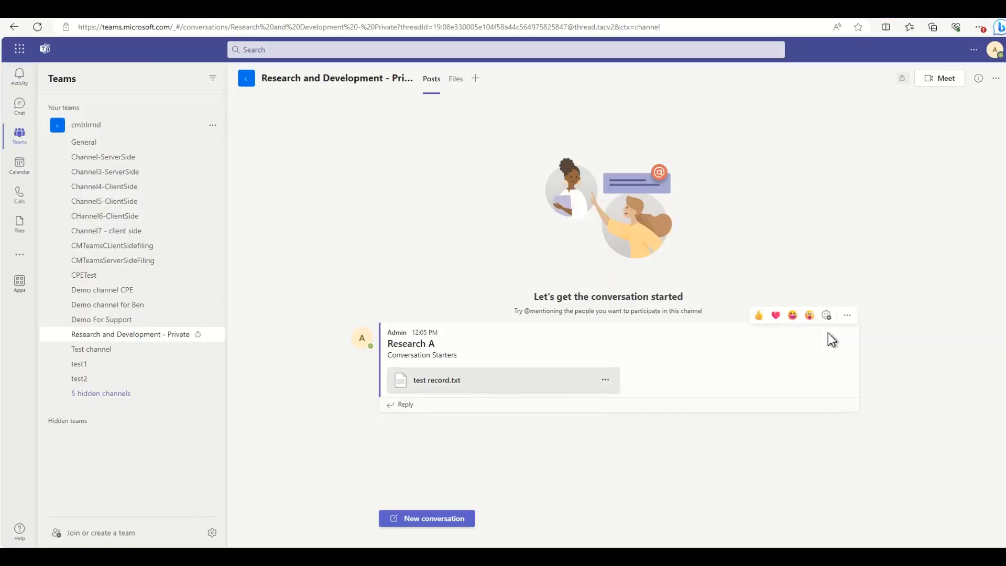
mouse_move(821, 345)
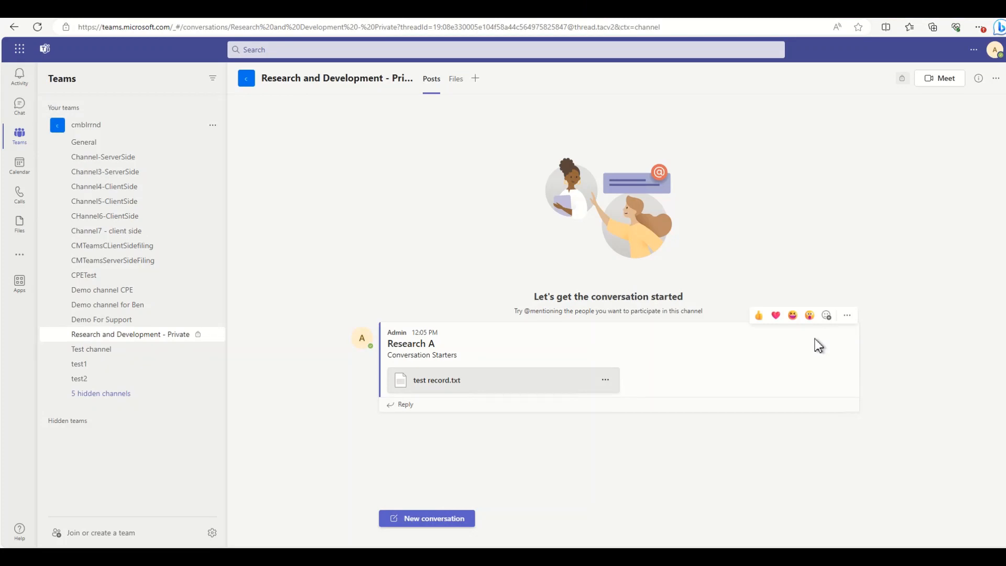
mouse_move(519, 434)
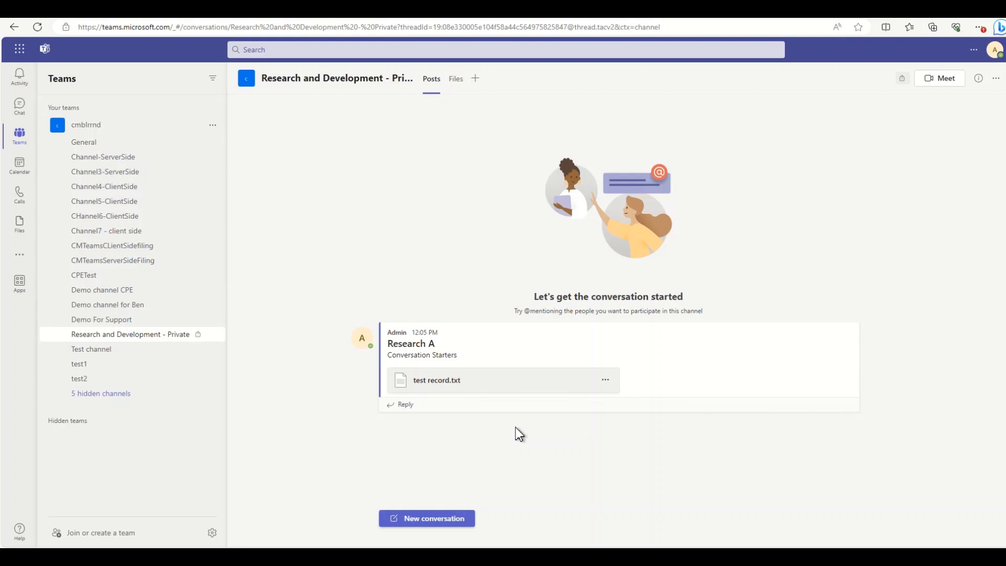
mouse_move(504, 387)
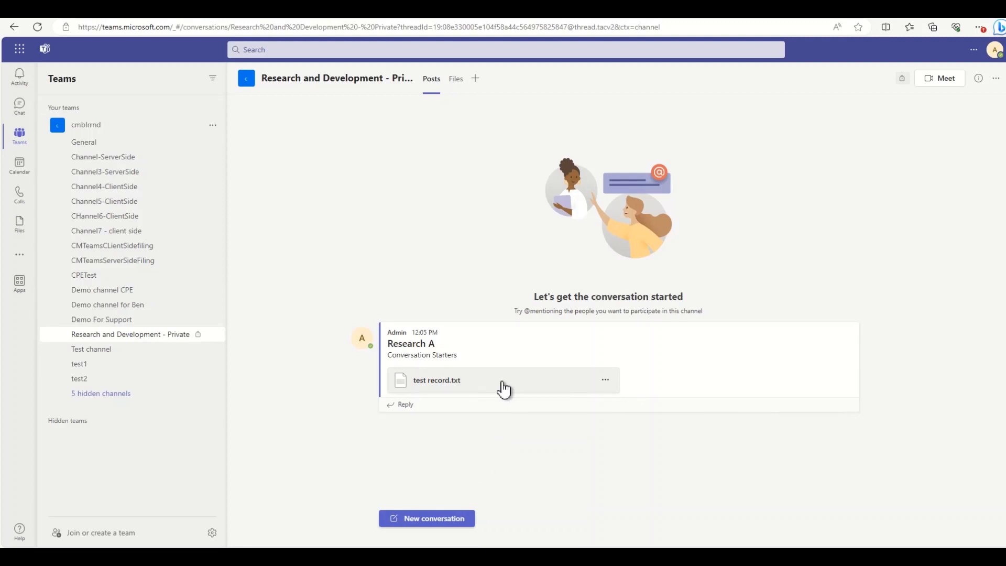
Step: Start a new conversation in the Research and Development - Private channel
click(426, 517)
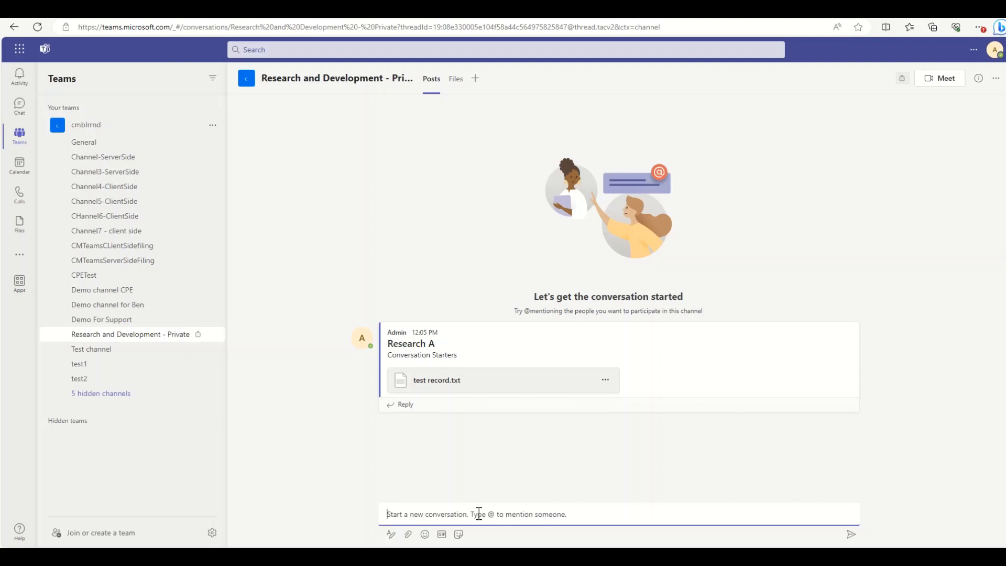
Step: Write 'B Research' in the new post and expand the formatting editor
text(B)
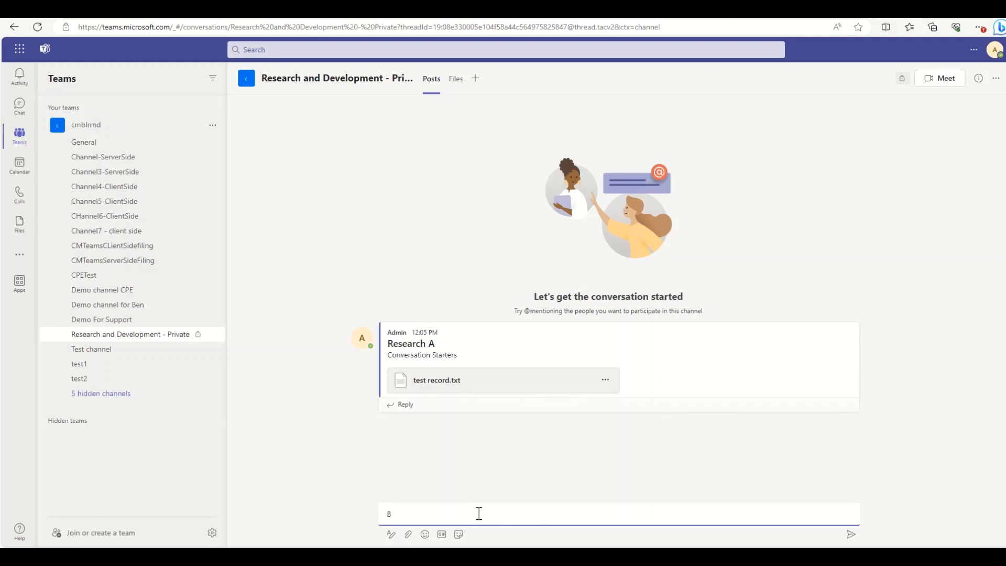
text(Research)
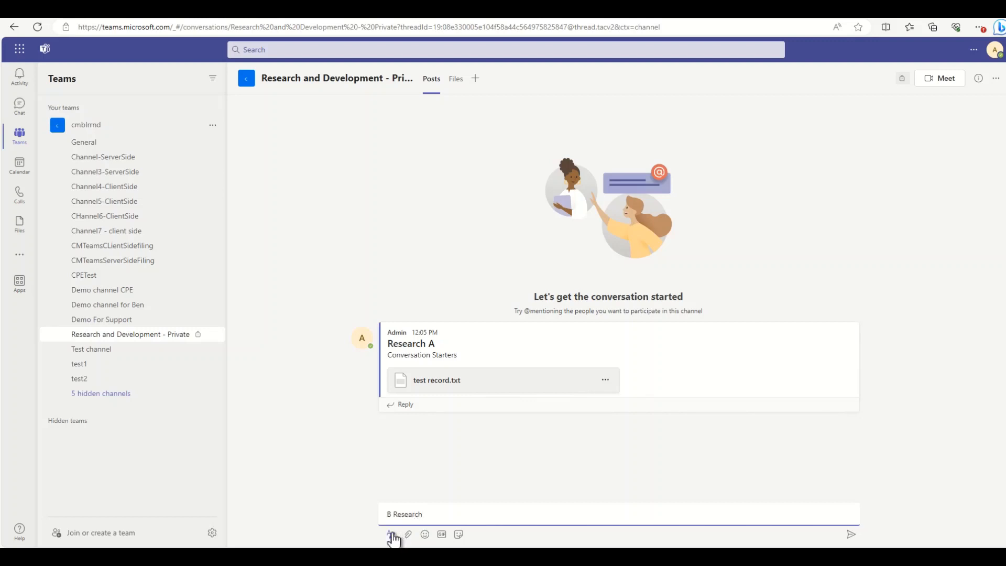
click(390, 534)
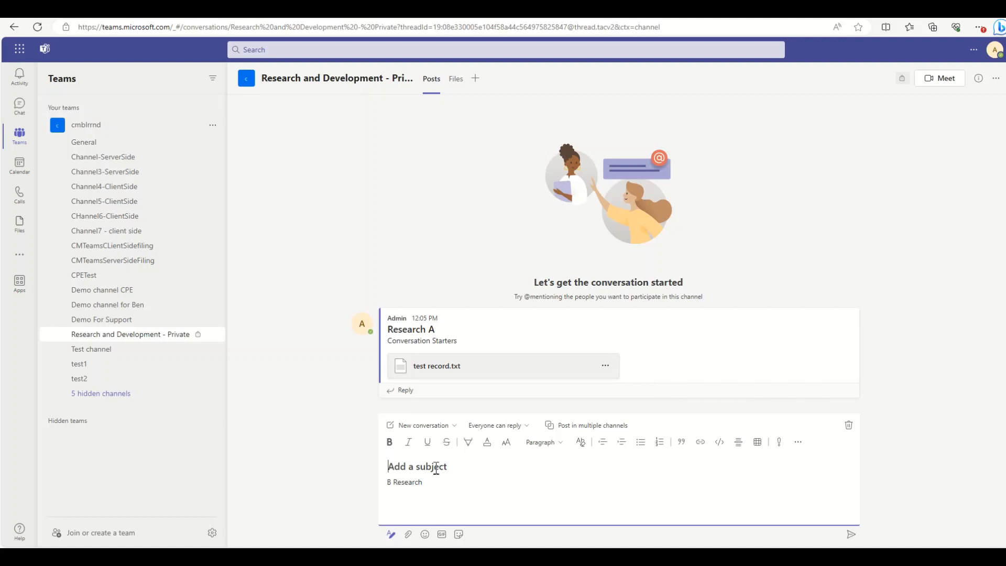
Step: Add the subject 'Research B' and choose to upload an attachment from the computer
text(R)
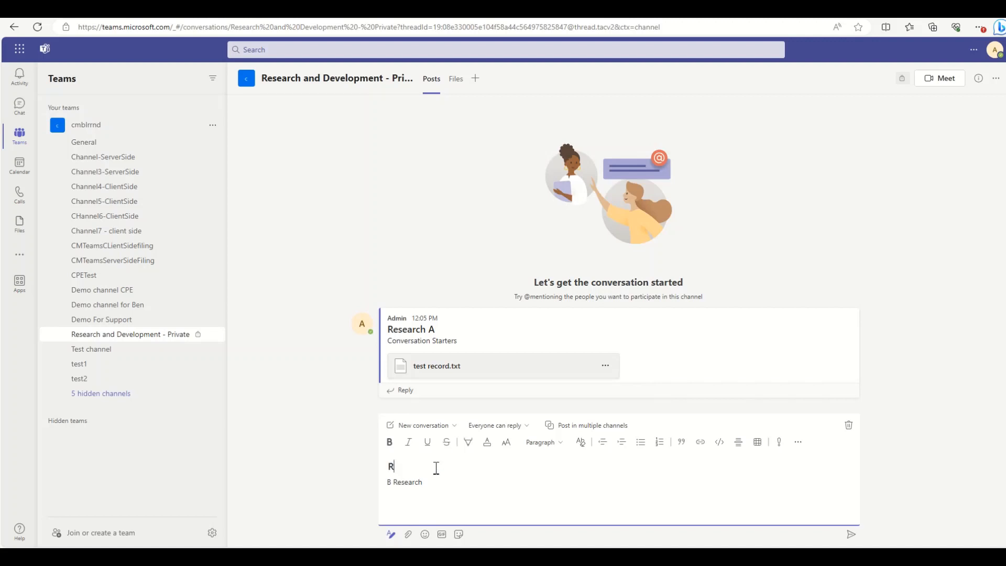
text(esearch)
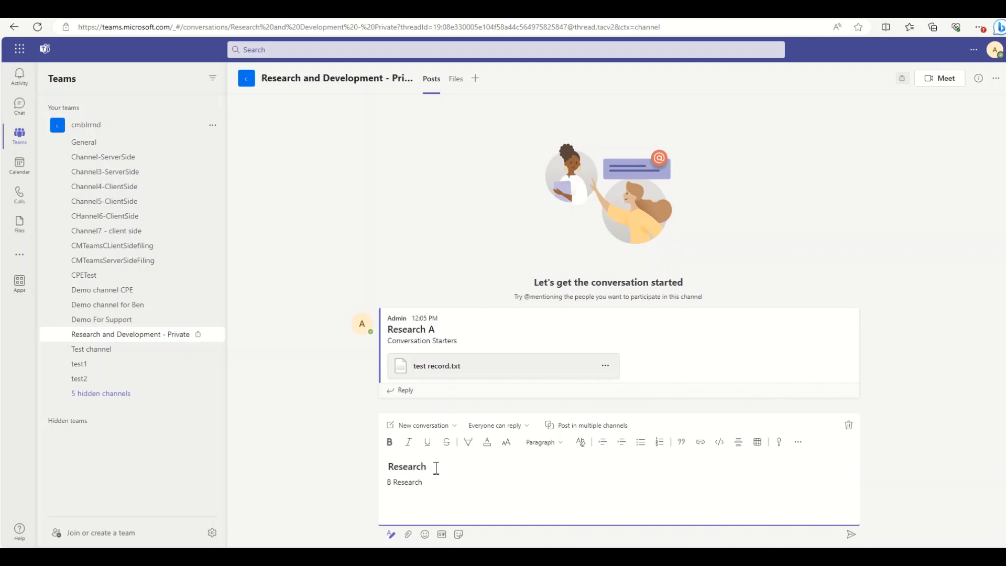
text(B)
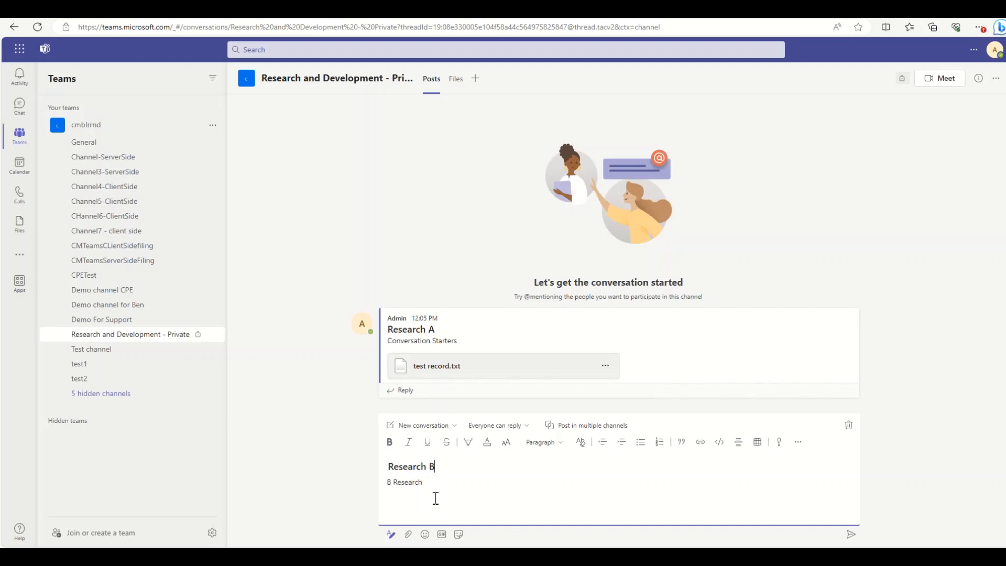
click(408, 534)
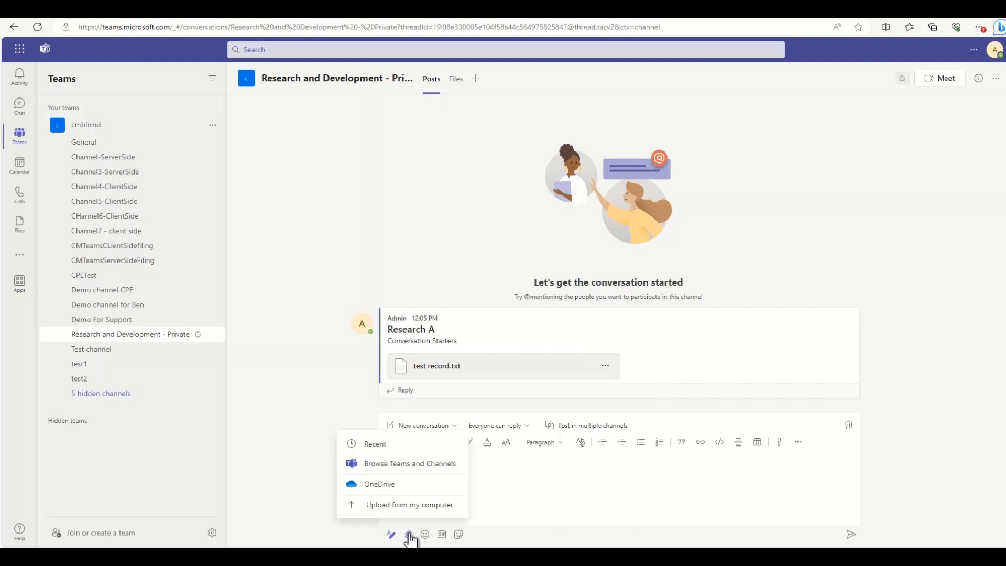
mouse_move(383, 467)
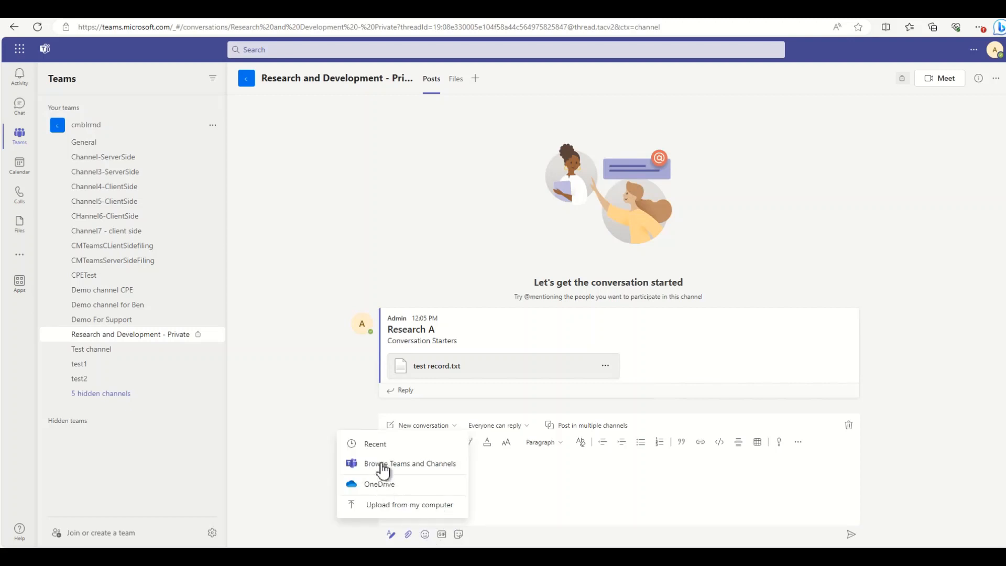
mouse_move(383, 509)
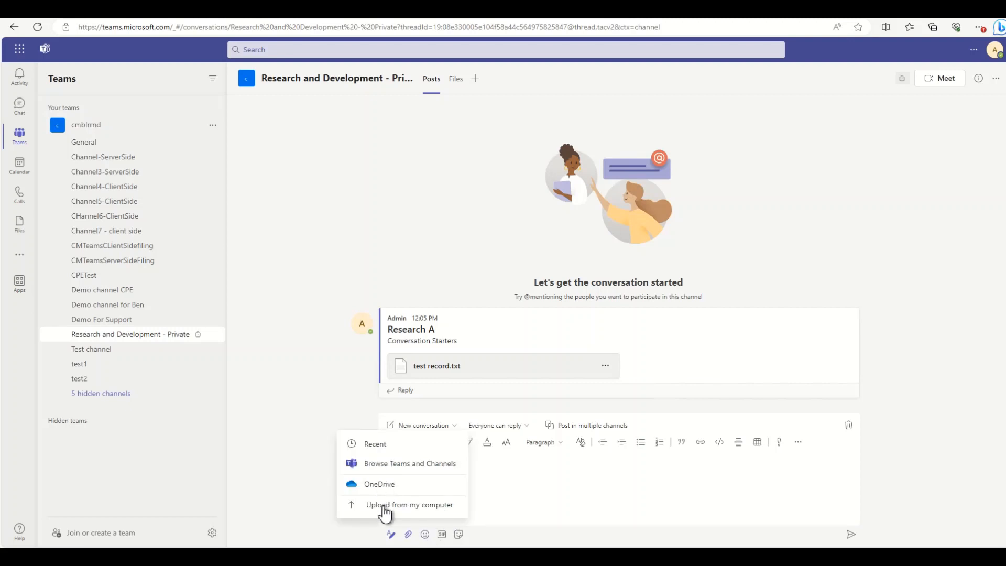
click(409, 504)
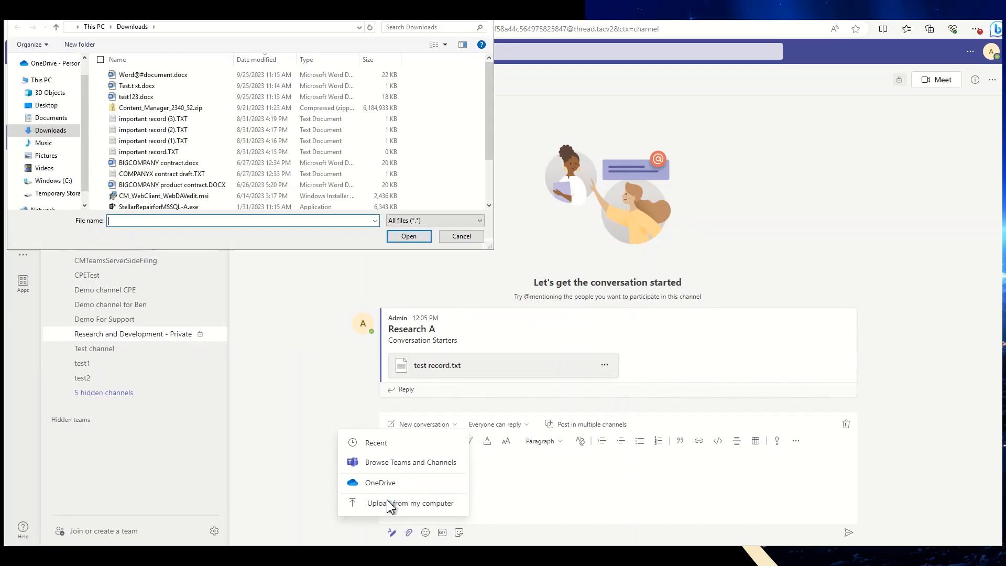
Step: Attach important record (3).TXT to the Research B post and send it
click(148, 151)
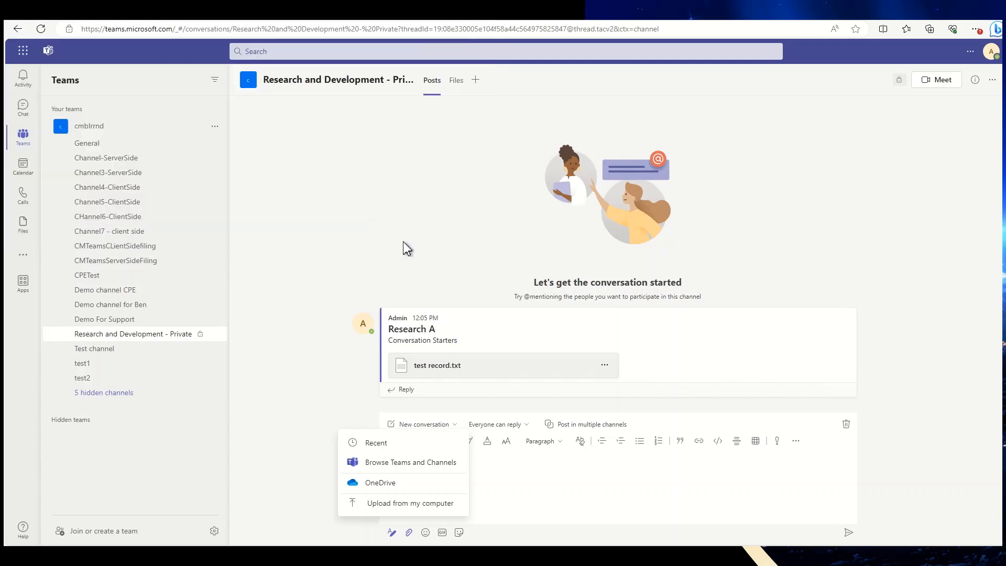
click(410, 502)
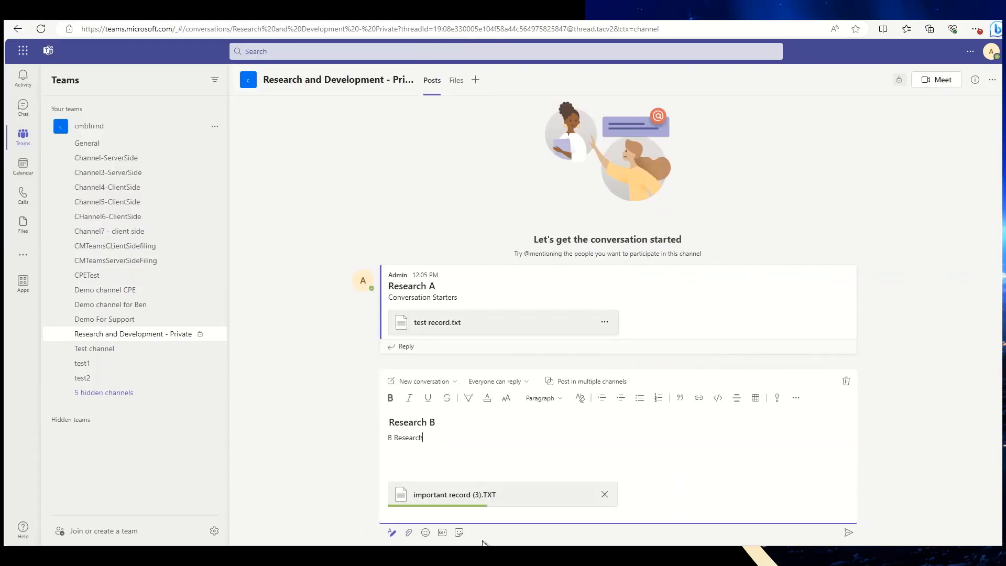
mouse_move(409, 532)
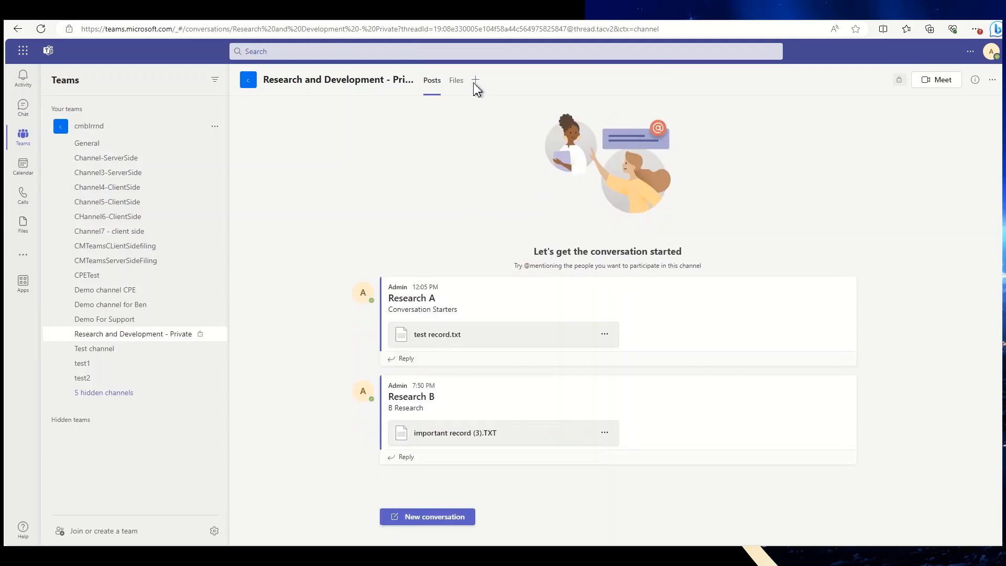
Step: Add and save a Content Manager tab in the private channel
click(475, 80)
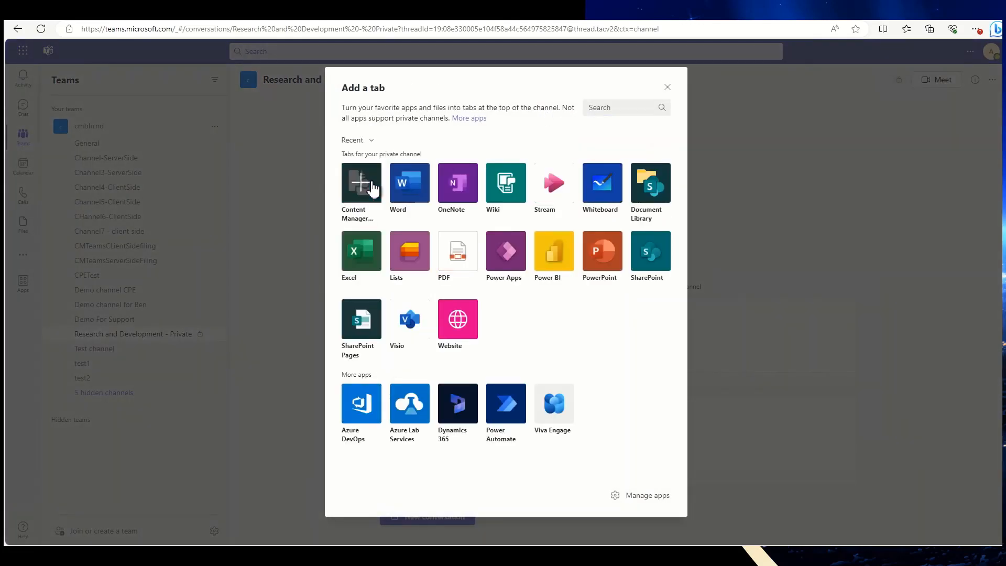
click(361, 183)
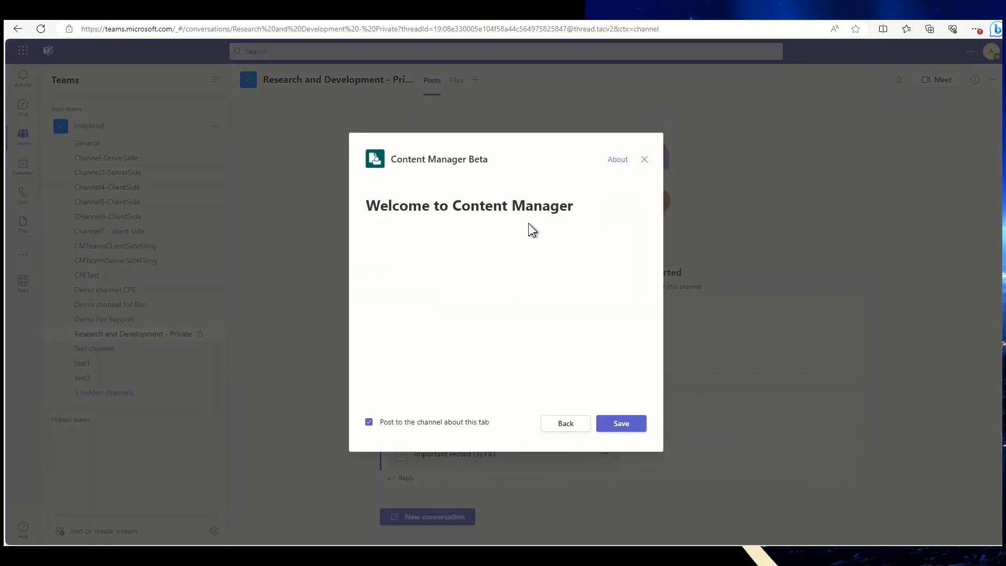
click(620, 423)
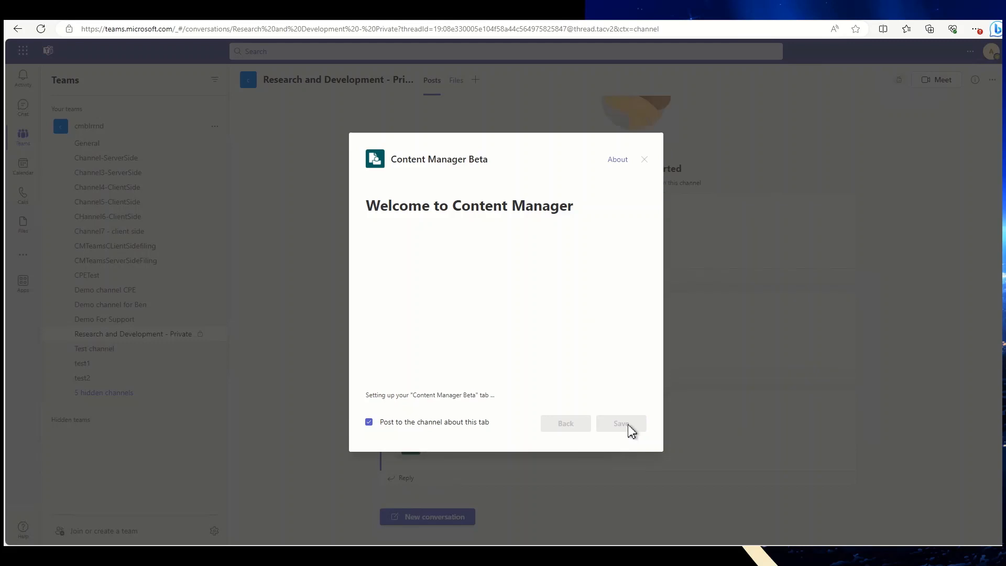
click(620, 423)
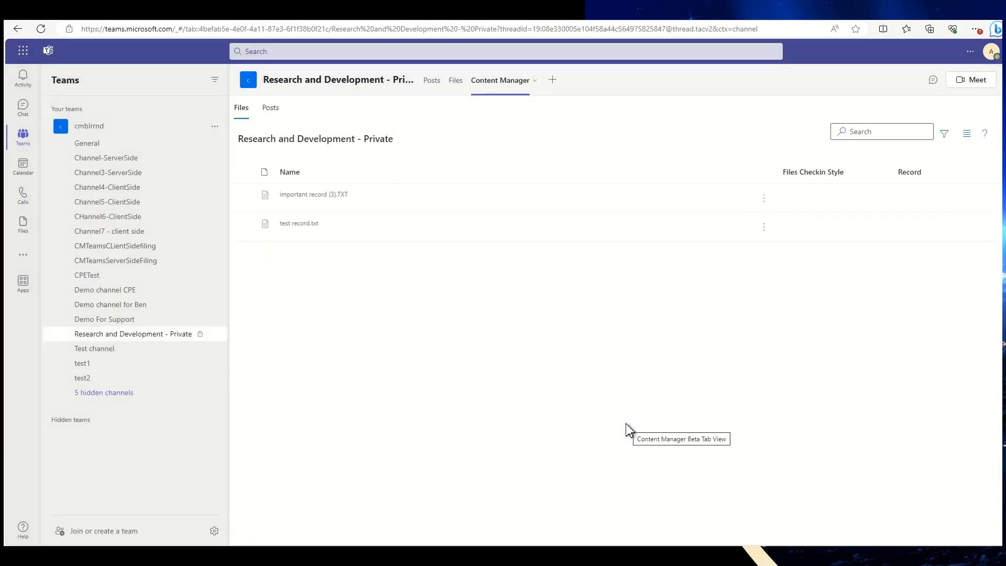
mouse_move(410, 357)
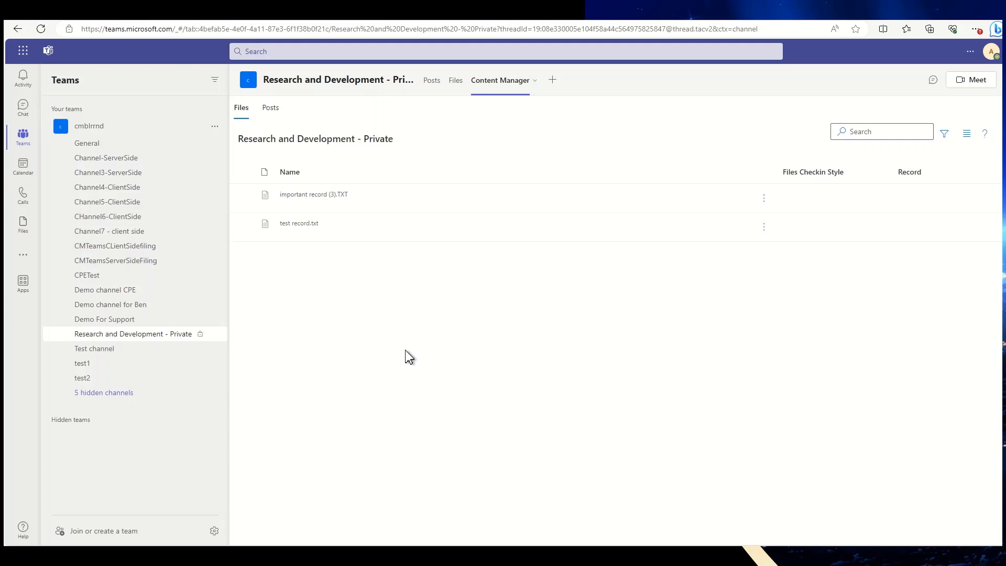
mouse_move(303, 204)
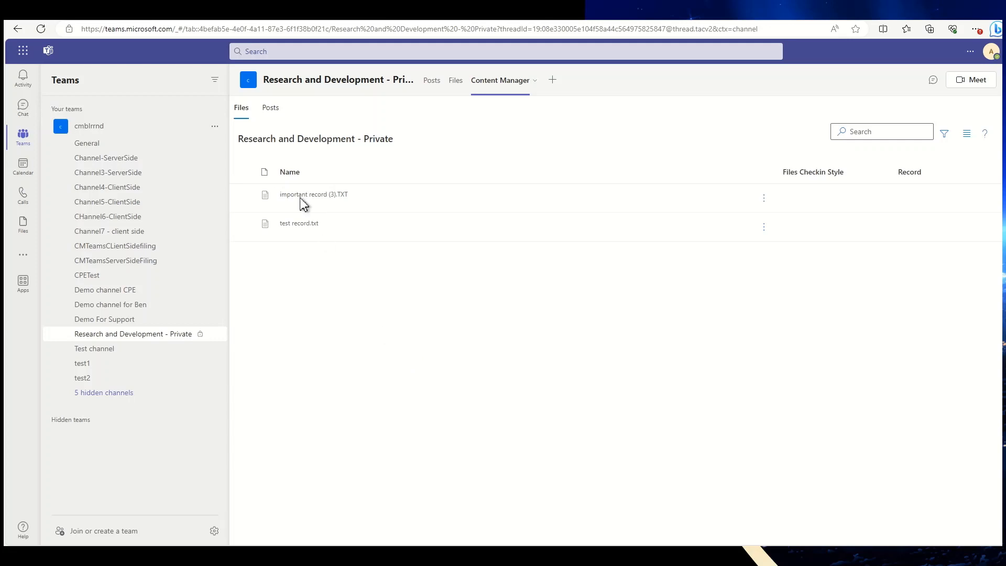
Step: Show the channel's posts in Content Manager and tick the Research B post
click(270, 107)
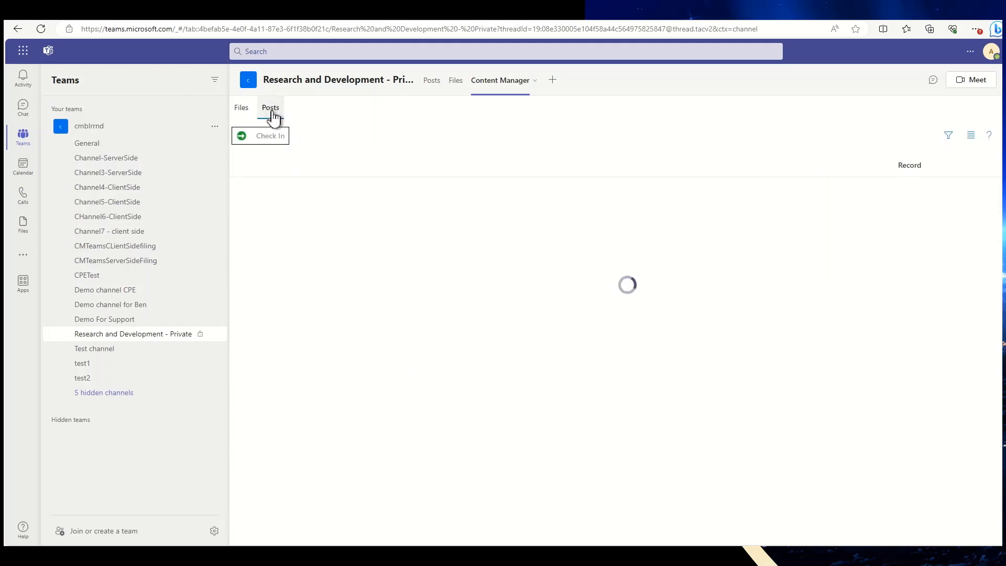
click(269, 107)
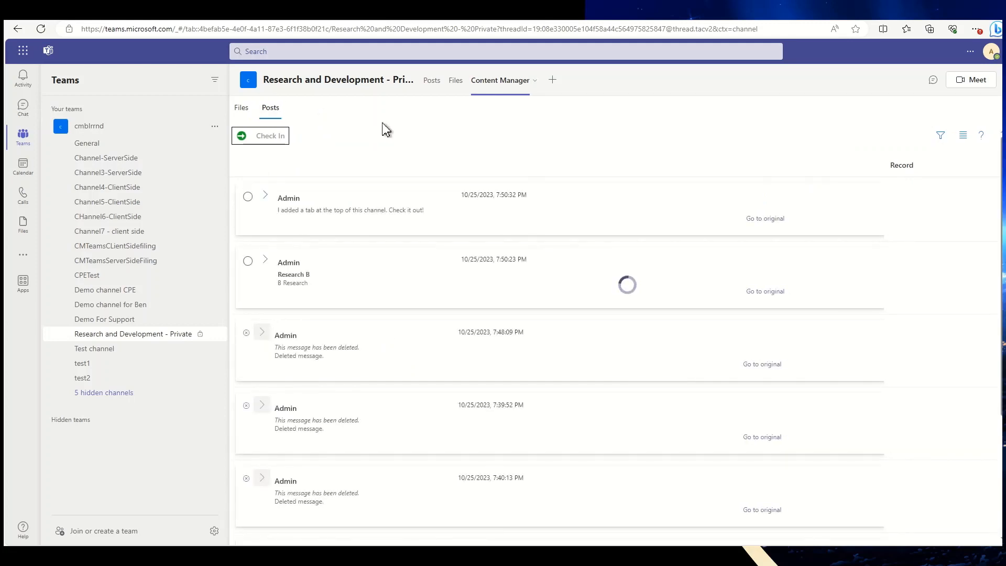
scroll(down, 3)
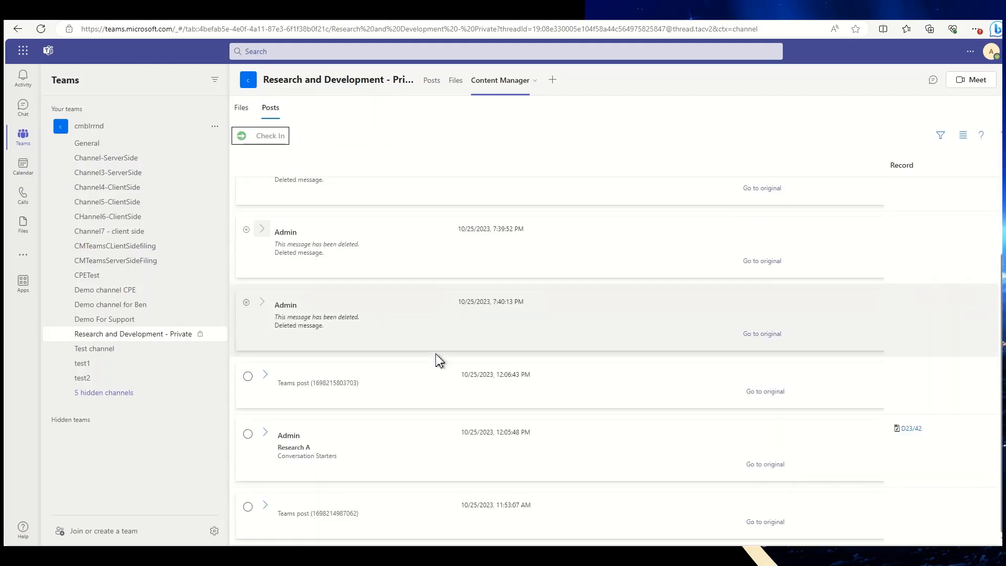
scroll(up, 3)
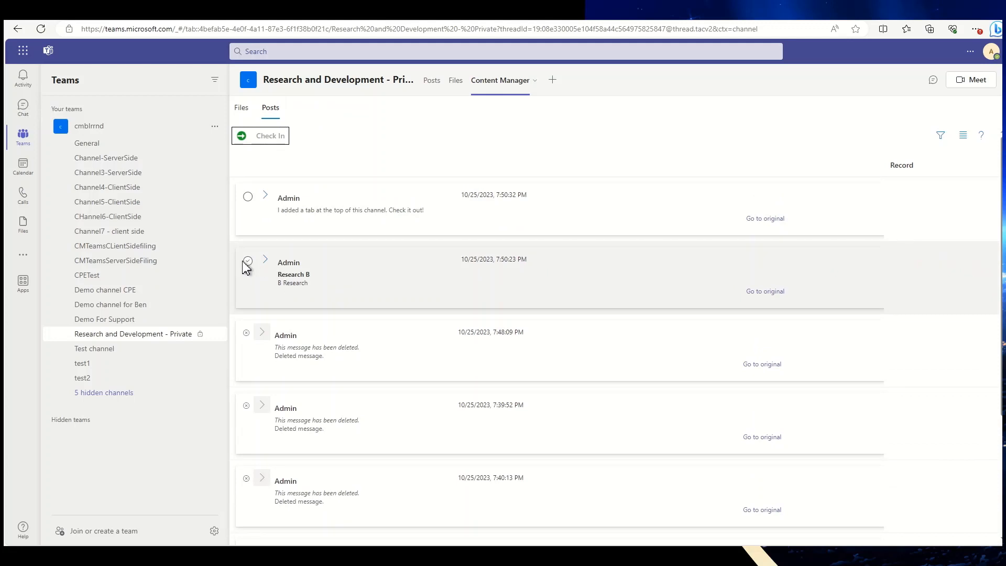
click(247, 265)
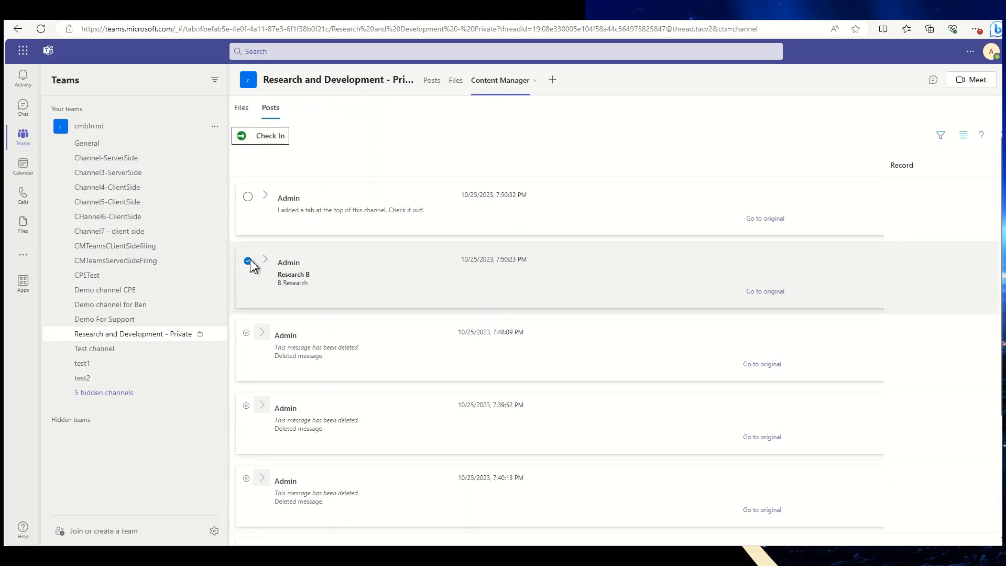
click(248, 260)
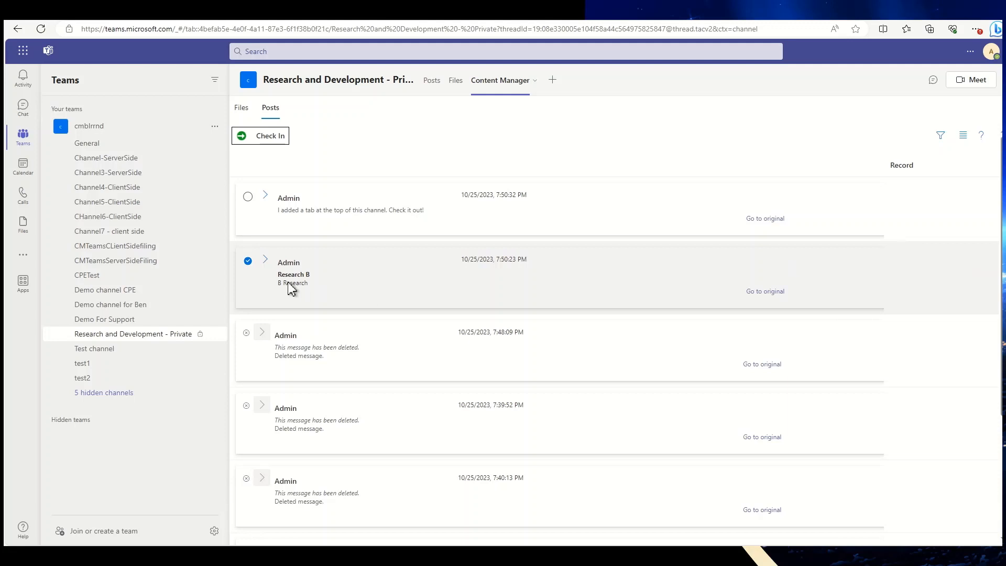
Step: Check in Research B as a Financial Contract, keeping the default title, and save
click(260, 135)
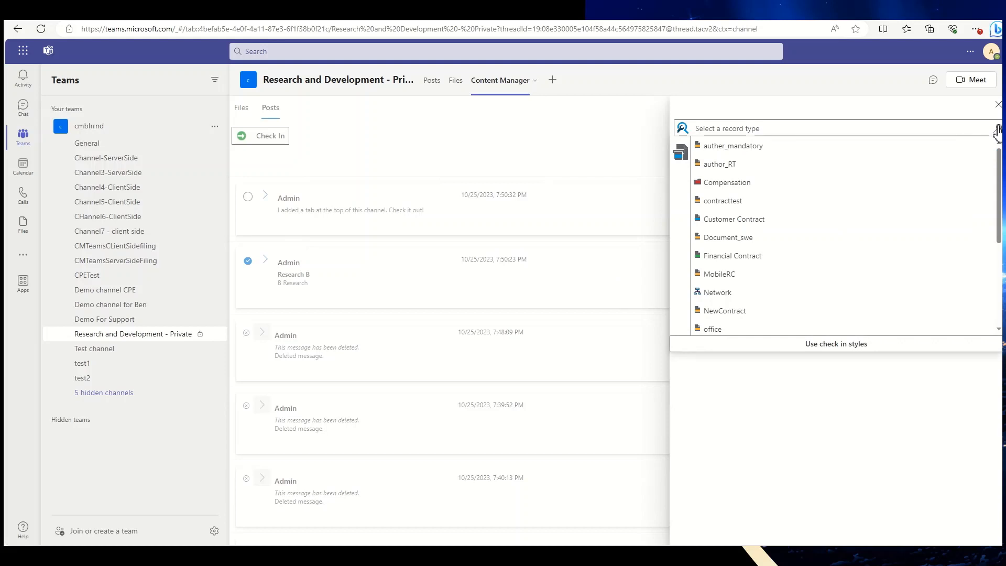
click(733, 256)
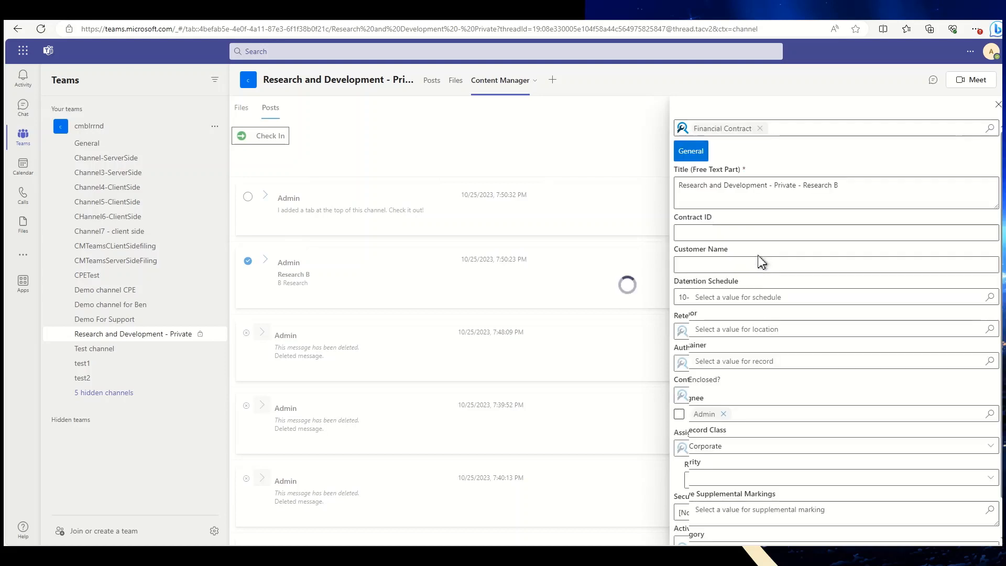
scroll(down, 3)
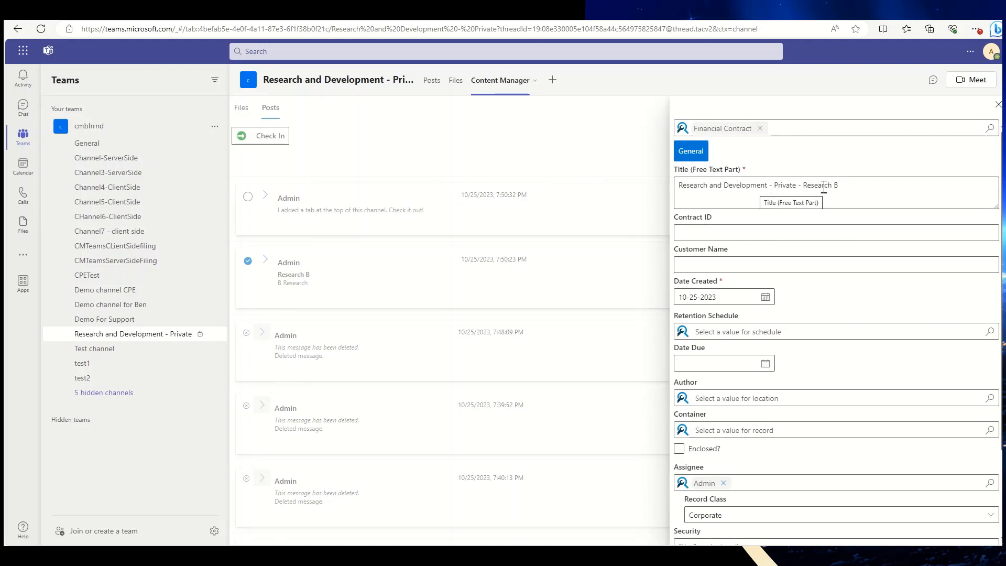
mouse_move(829, 312)
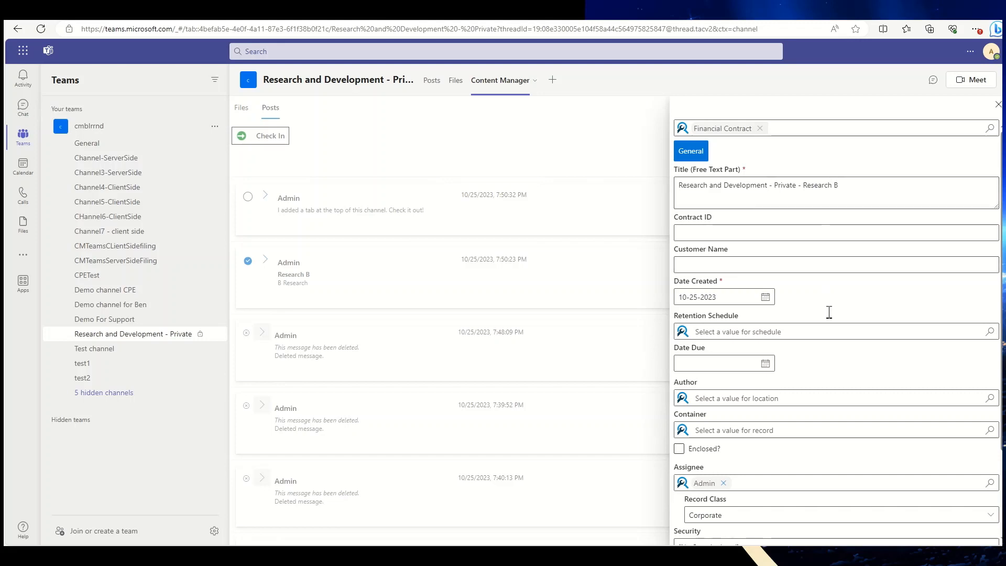
scroll(down, 3)
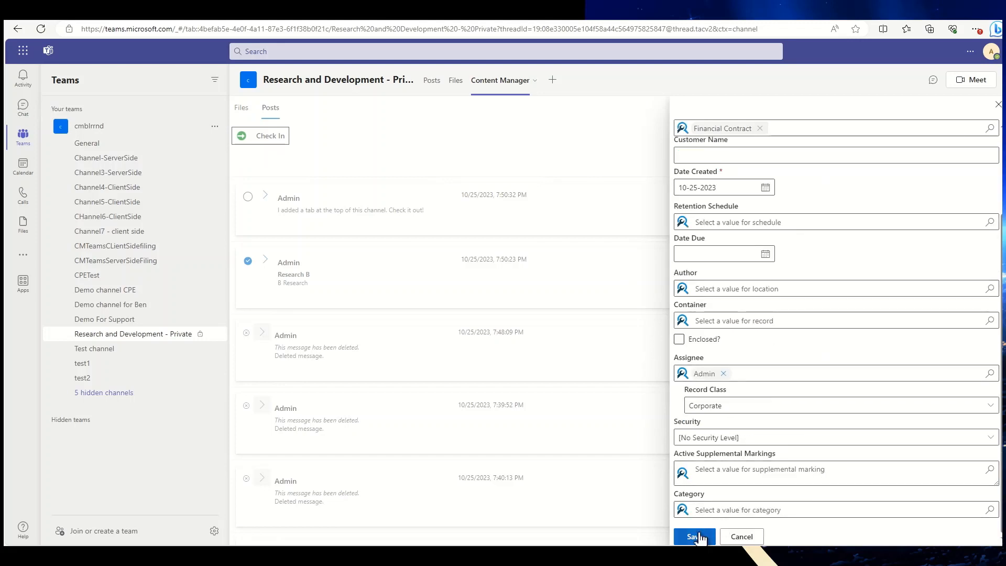
click(693, 537)
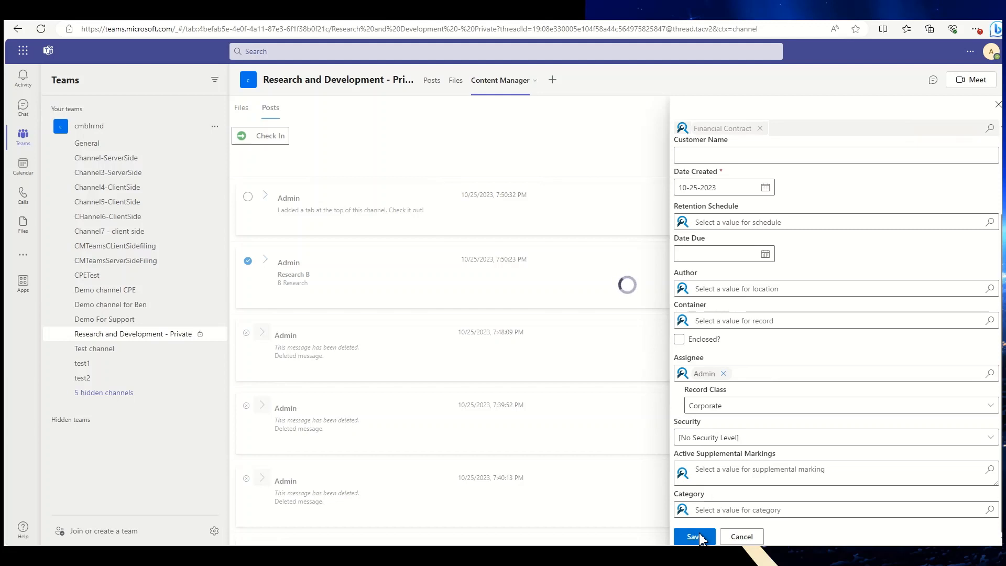
Step: Review record D23/44's properties, then open its Menu and the Select properties list
click(693, 537)
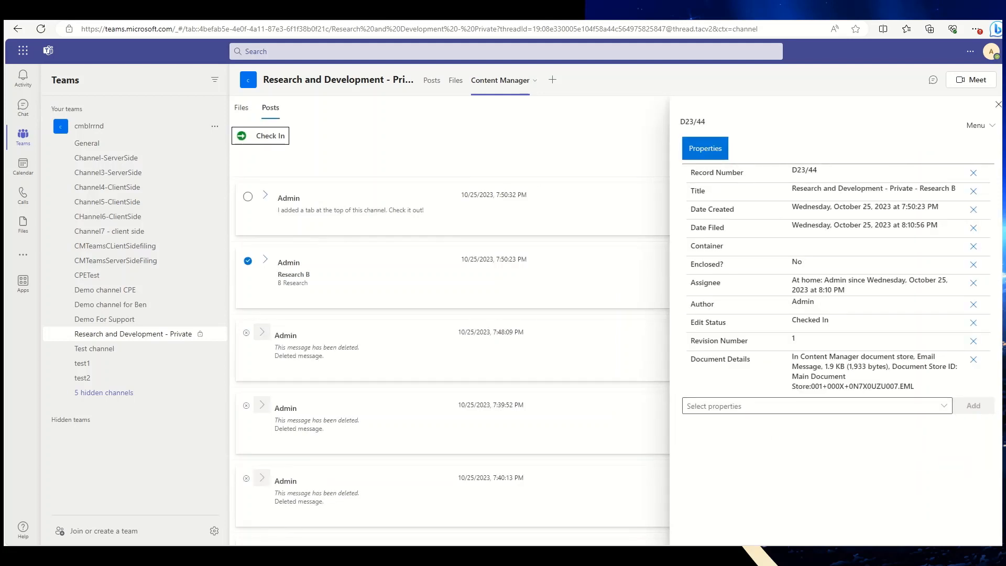
mouse_move(868, 385)
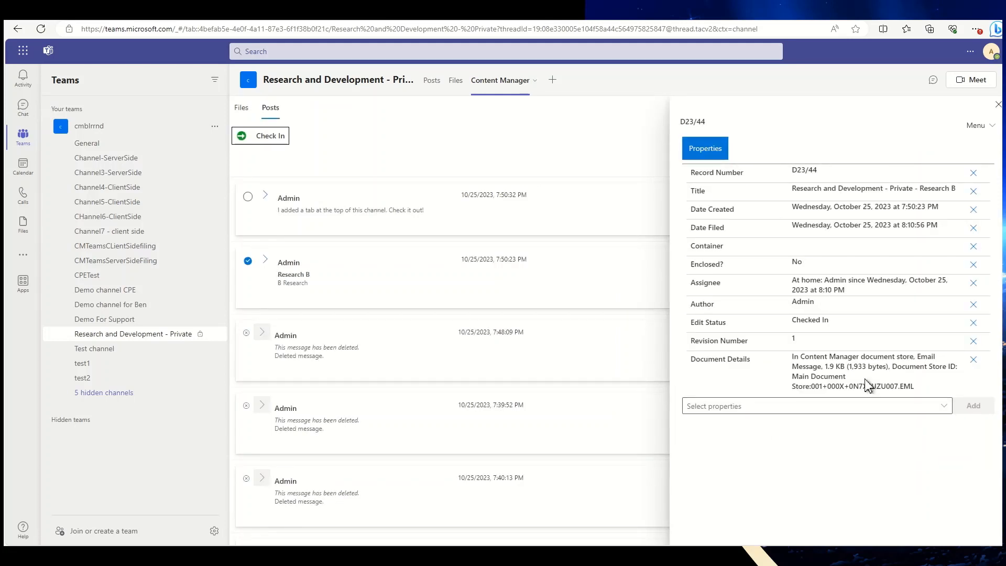
mouse_move(886, 380)
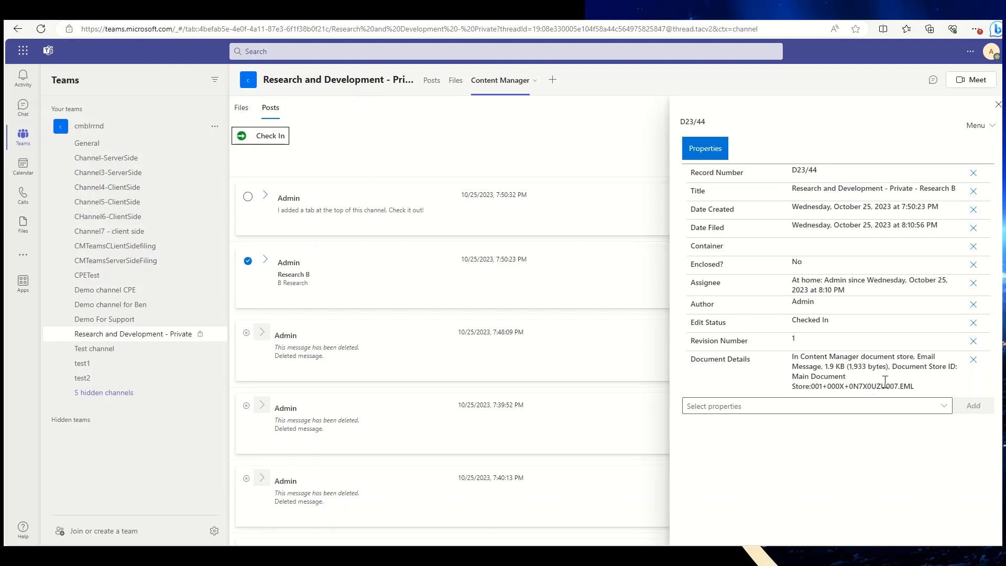
mouse_move(980, 125)
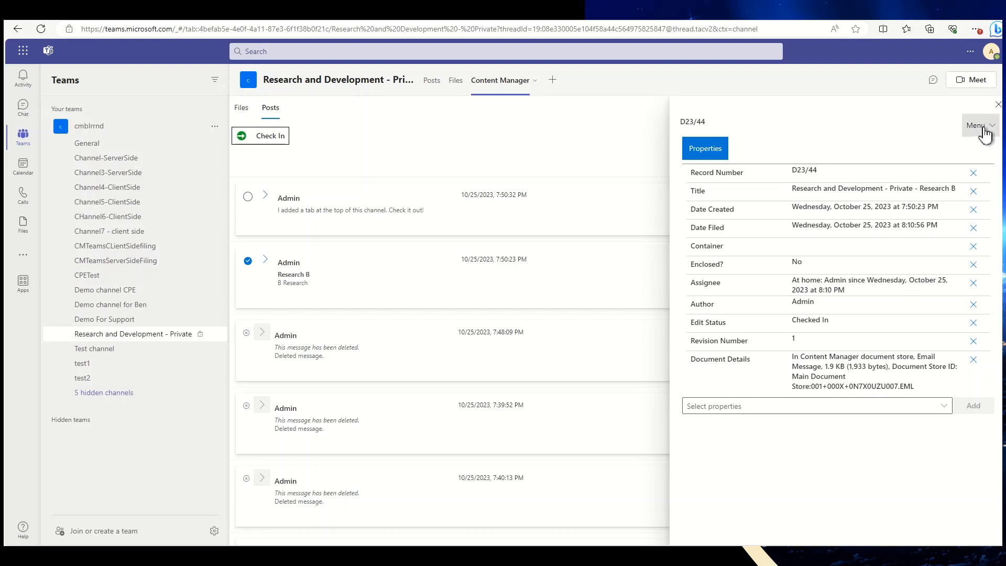
click(978, 125)
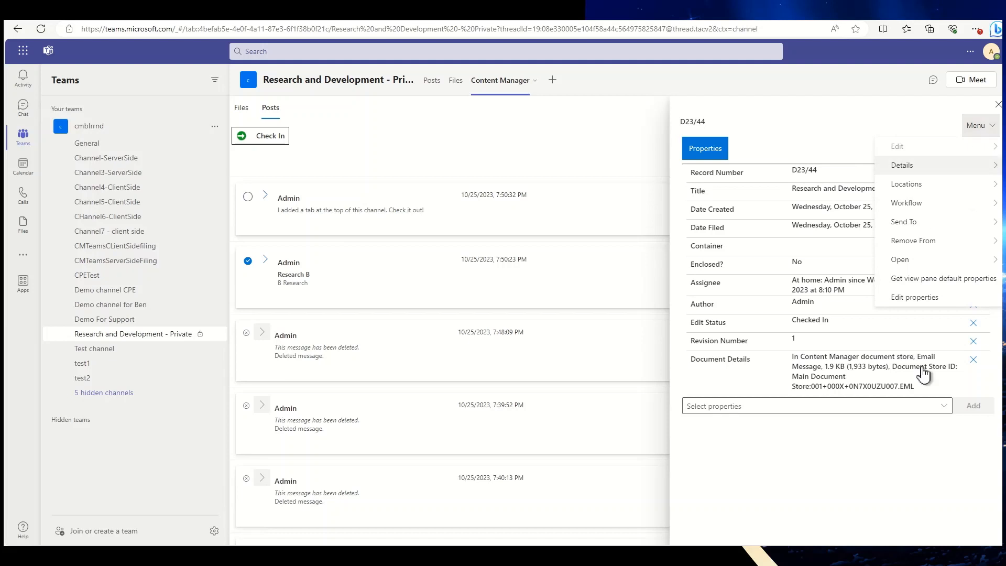
click(943, 405)
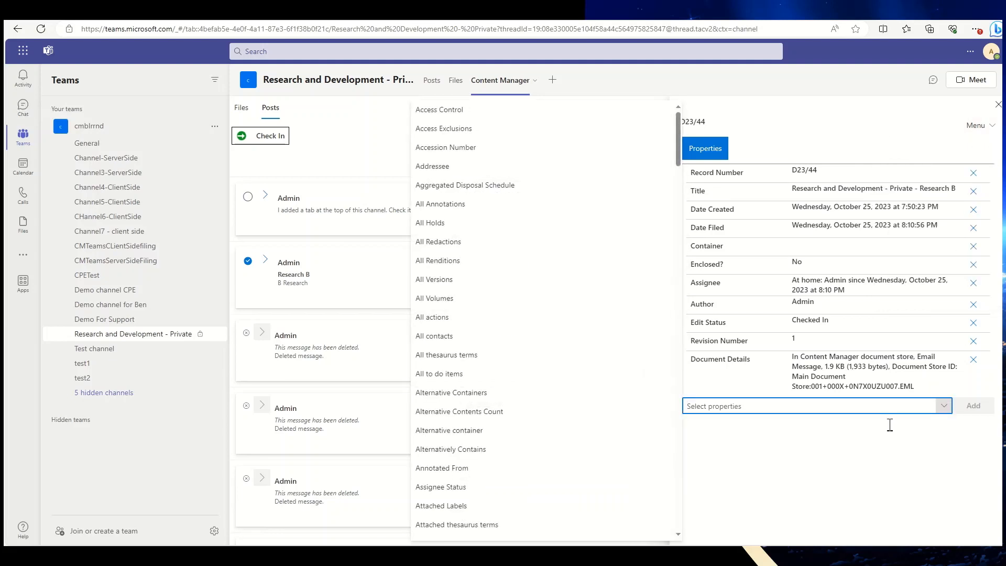
mouse_move(834, 463)
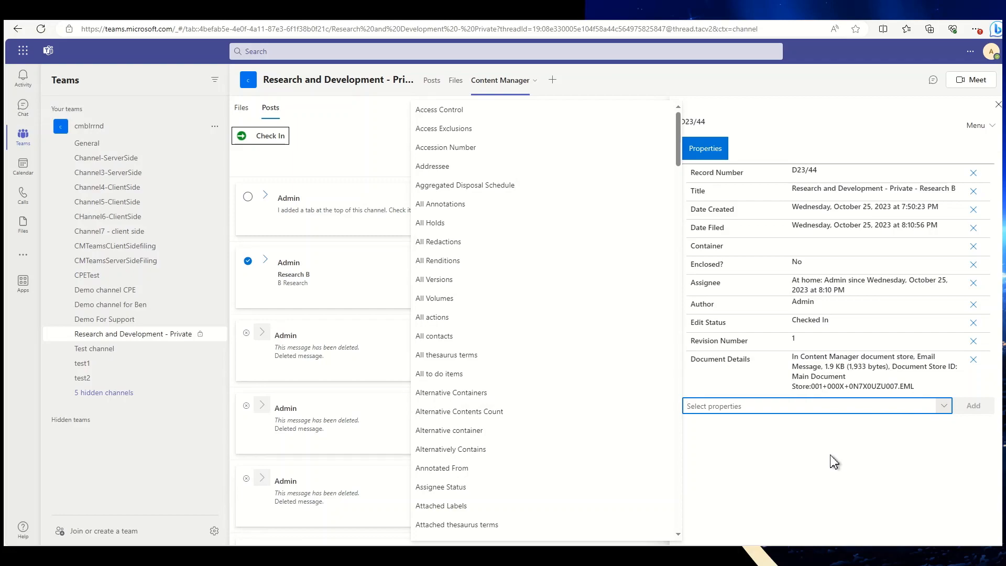